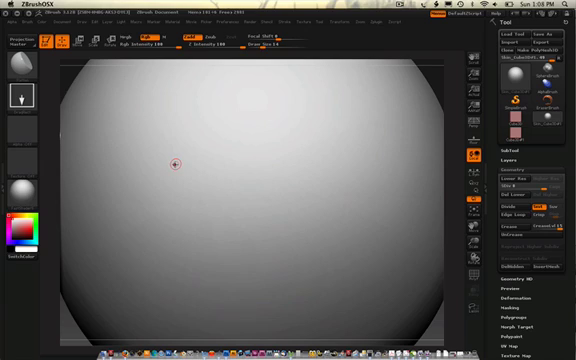
pyautogui.moveTo(176, 152)
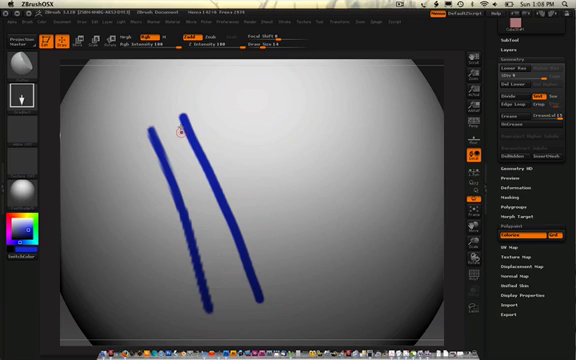
pyautogui.moveTo(178, 146)
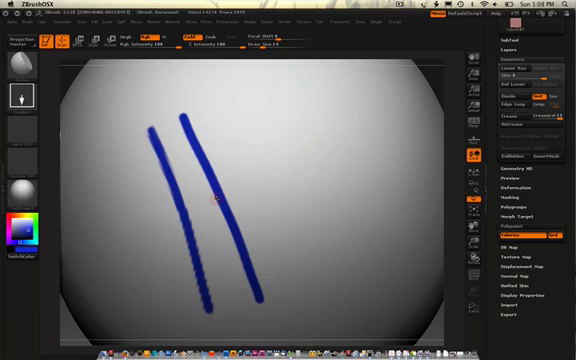
pyautogui.moveTo(218, 200)
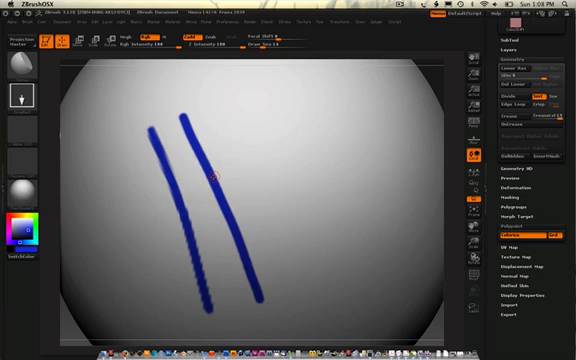
pyautogui.moveTo(196, 164)
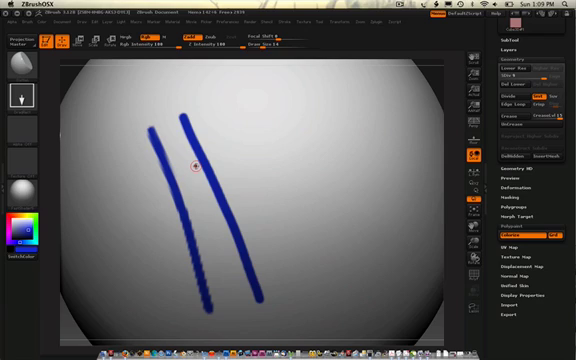
pyautogui.moveTo(248, 164)
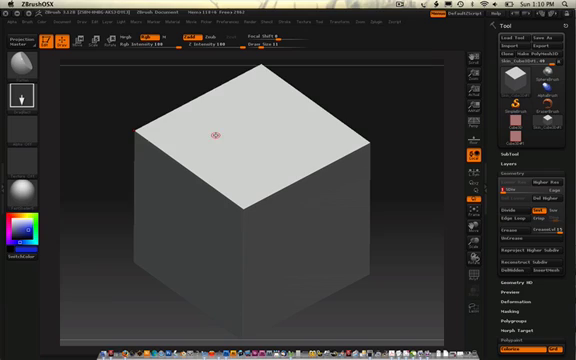
pyautogui.moveTo(216, 152)
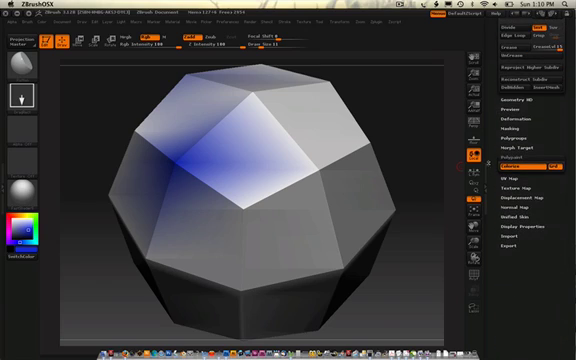
# - Divide the cube's geometry so it rounds into a faceted ball
pyautogui.click(516, 184)
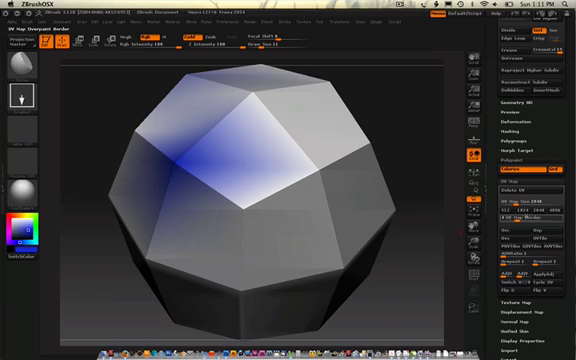
pyautogui.moveTo(544, 244)
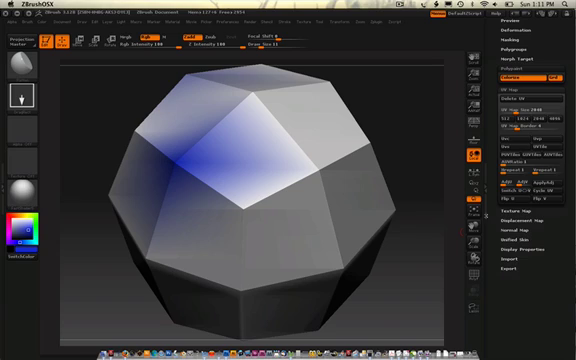
pyautogui.moveTo(62, 212)
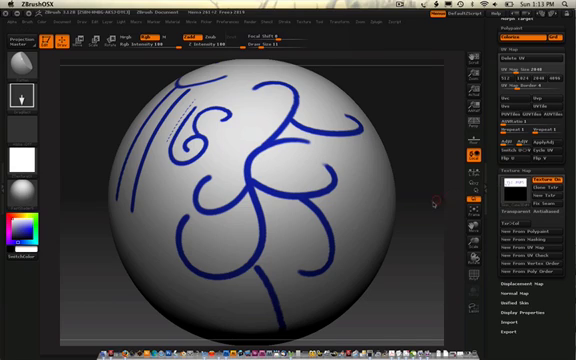
pyautogui.click(538, 184)
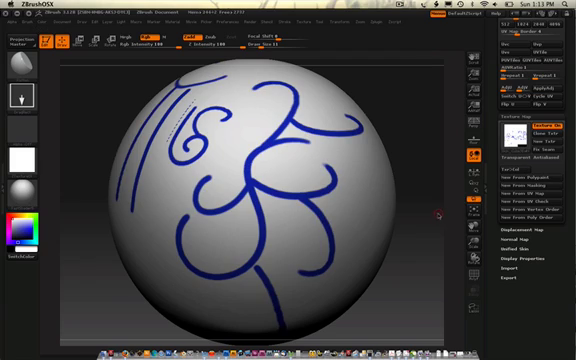
pyautogui.click(510, 118)
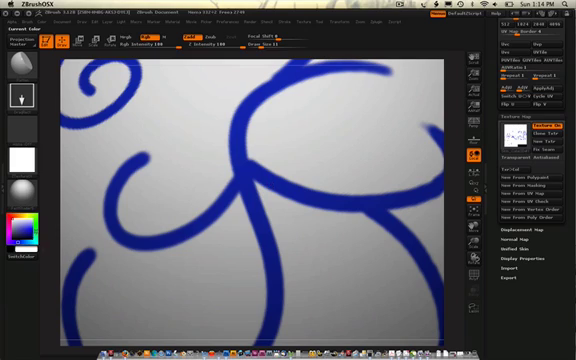
pyautogui.moveTo(284, 170)
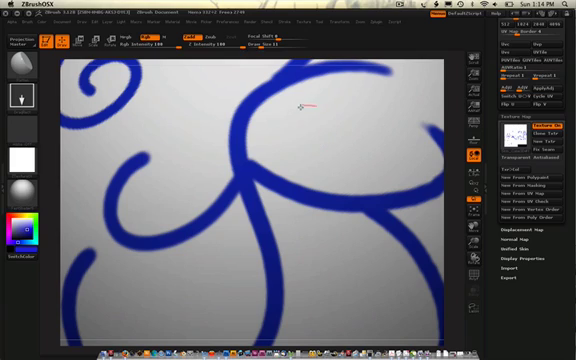
pyautogui.moveTo(342, 148)
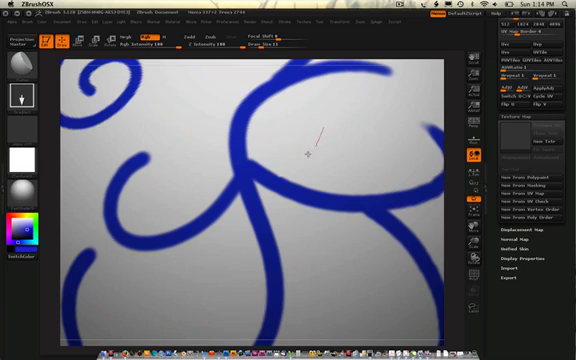
pyautogui.moveTo(286, 146)
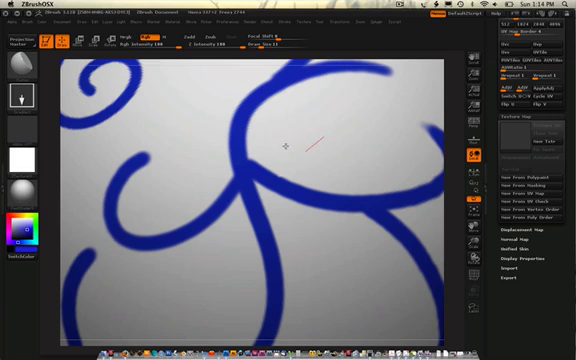
pyautogui.moveTo(366, 84)
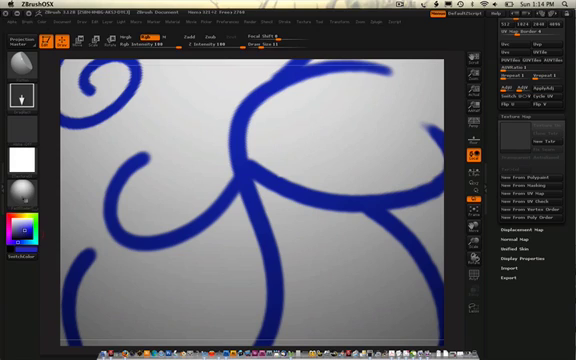
pyautogui.moveTo(358, 120)
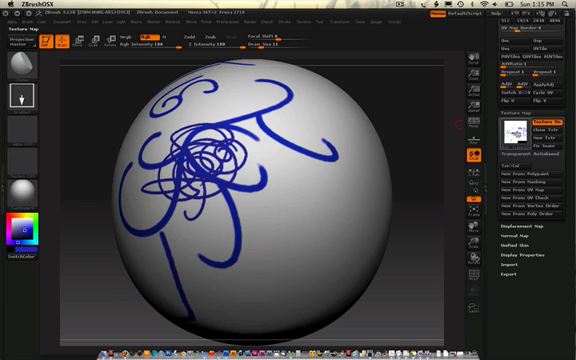
# - Create a texture map from the sphere's blue polypaint via New From Polypaint
pyautogui.click(526, 132)
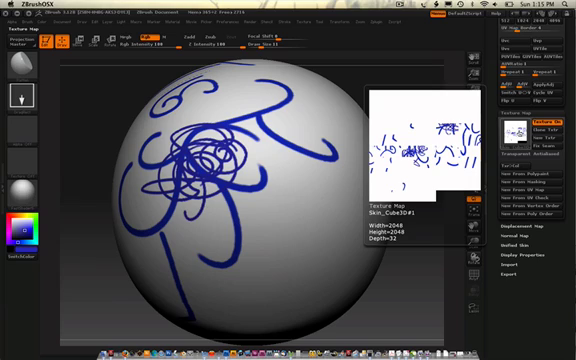